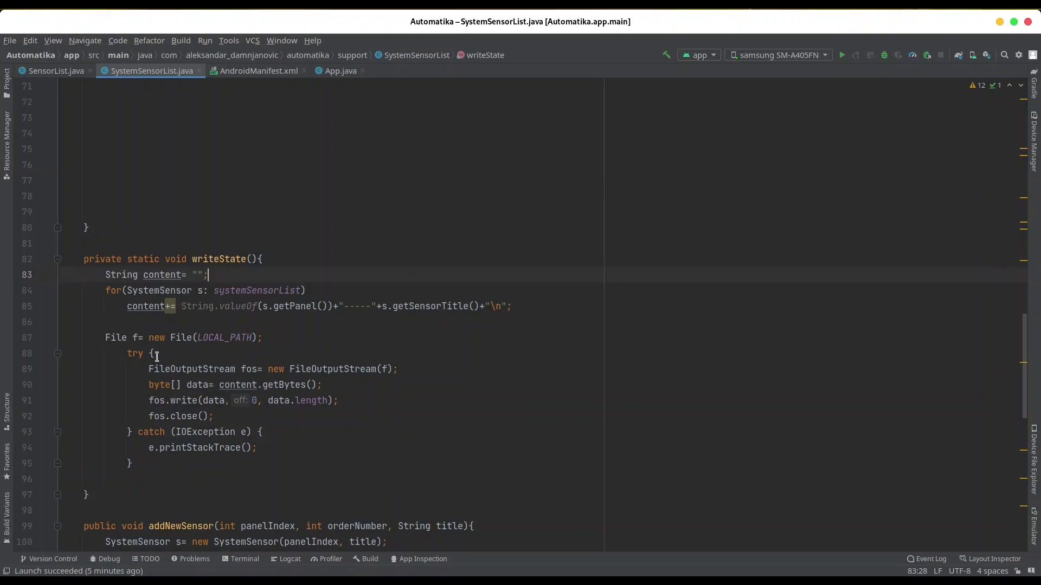
Set a breakpoint on line 87's file creation in writeState and check LOCAL_PATH's declaration.
click(43, 338)
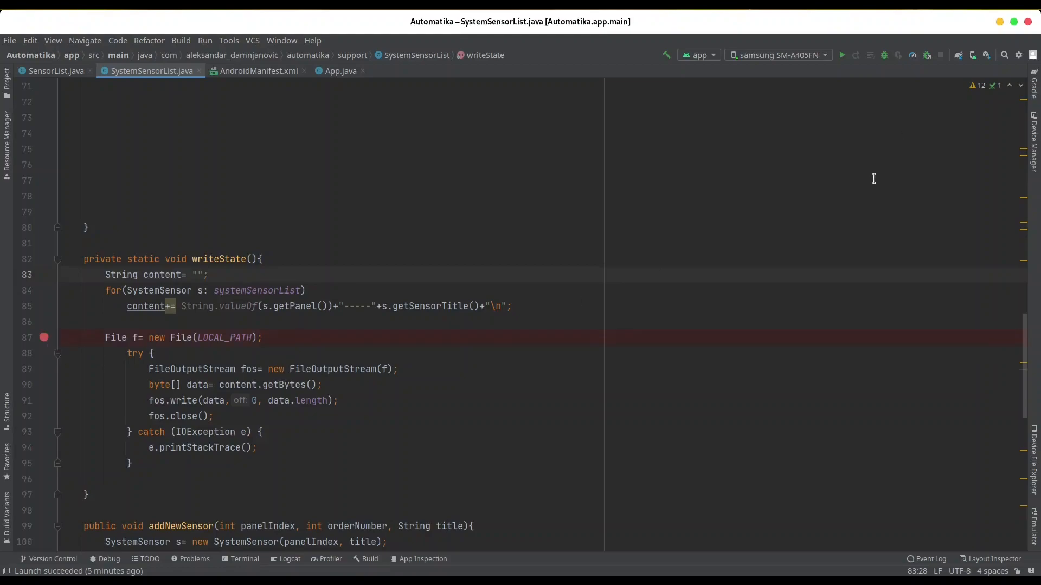
mouse_move(829, 141)
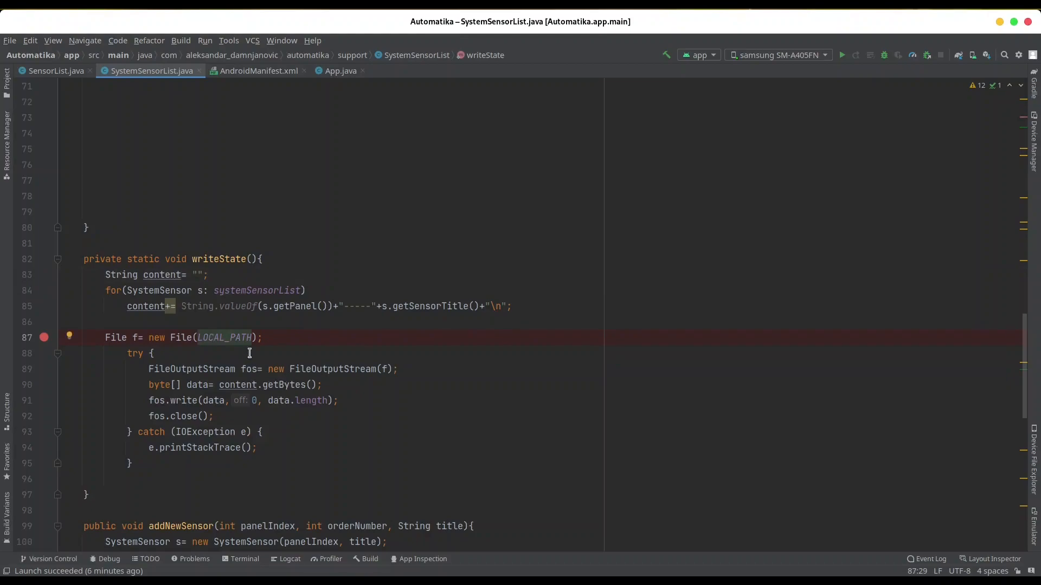
click(253, 338)
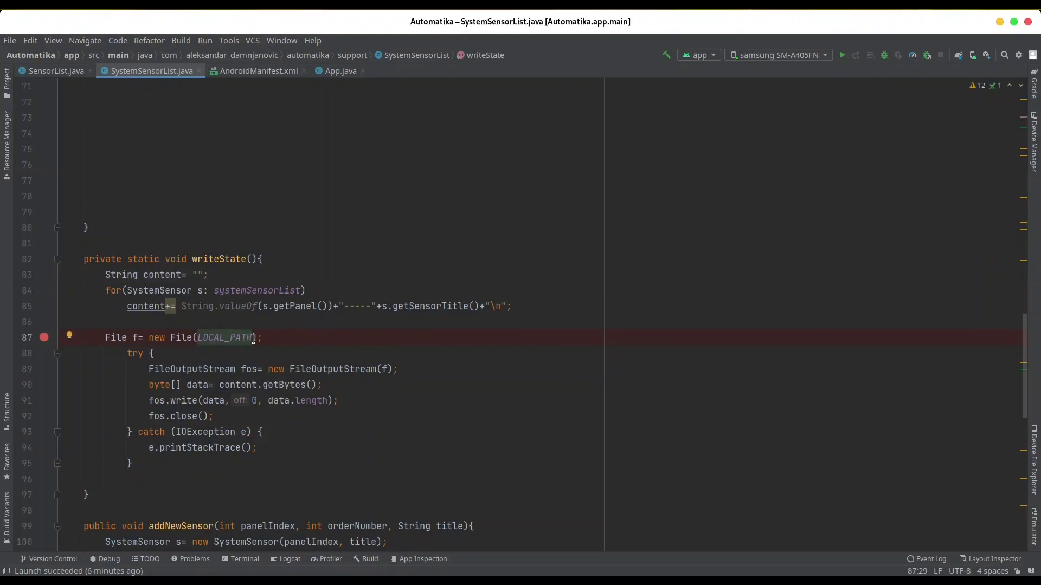
mouse_move(232, 360)
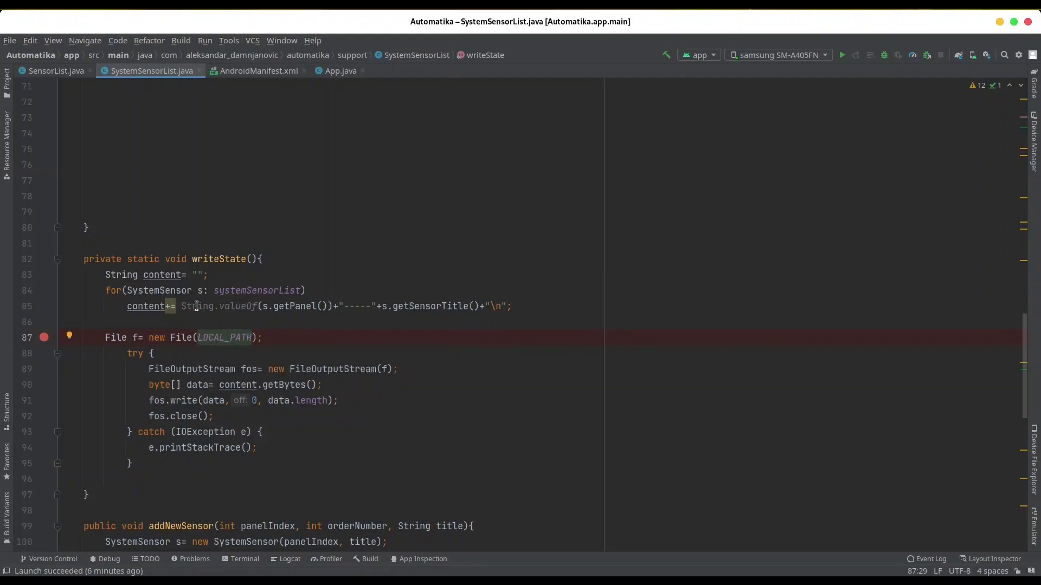
scroll(up, 3)
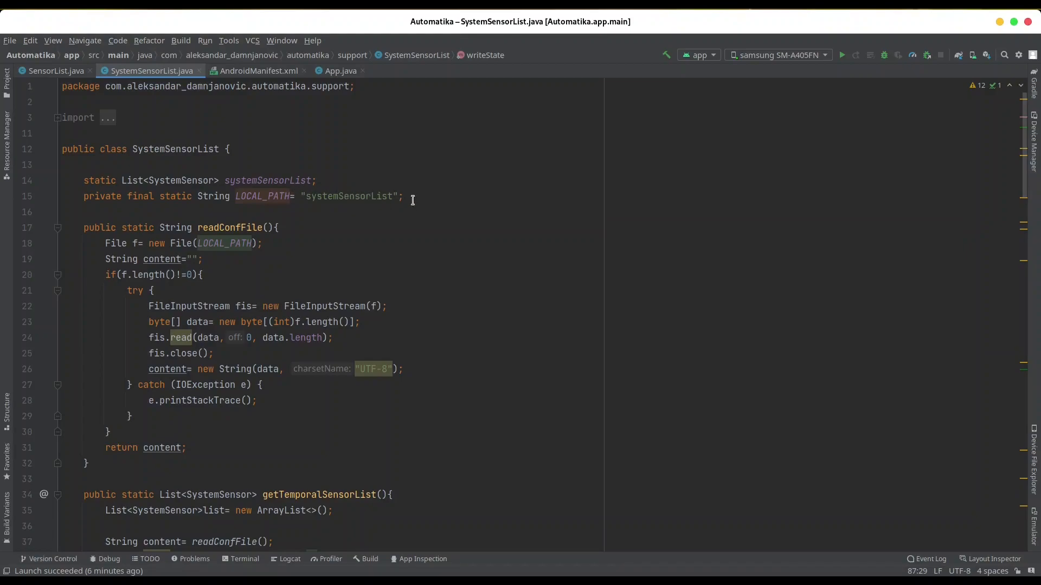
scroll(down, 3)
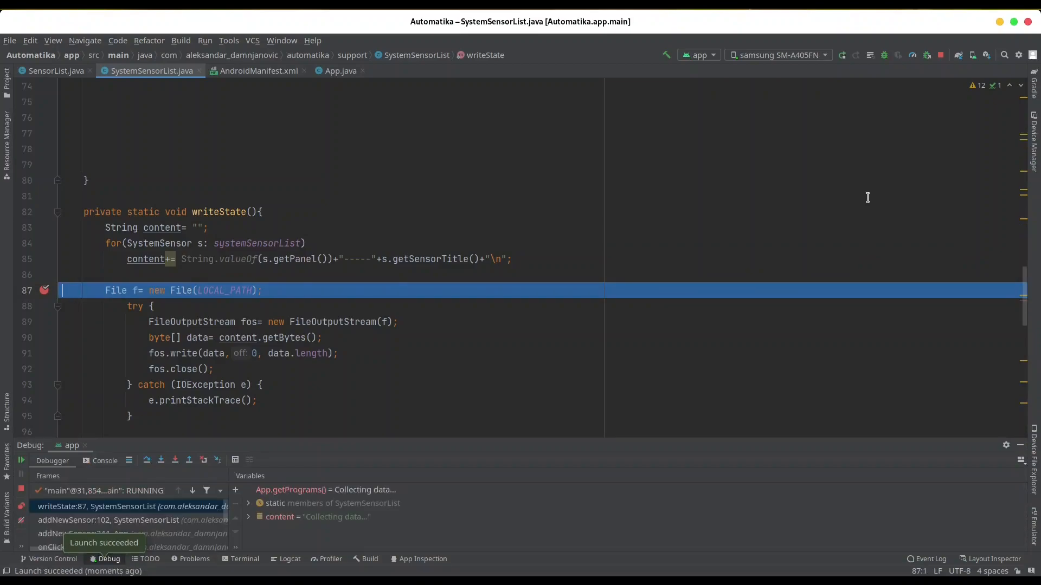
Step over through writeState until the catch block shows the EROFS FileNotFoundException.
click(146, 459)
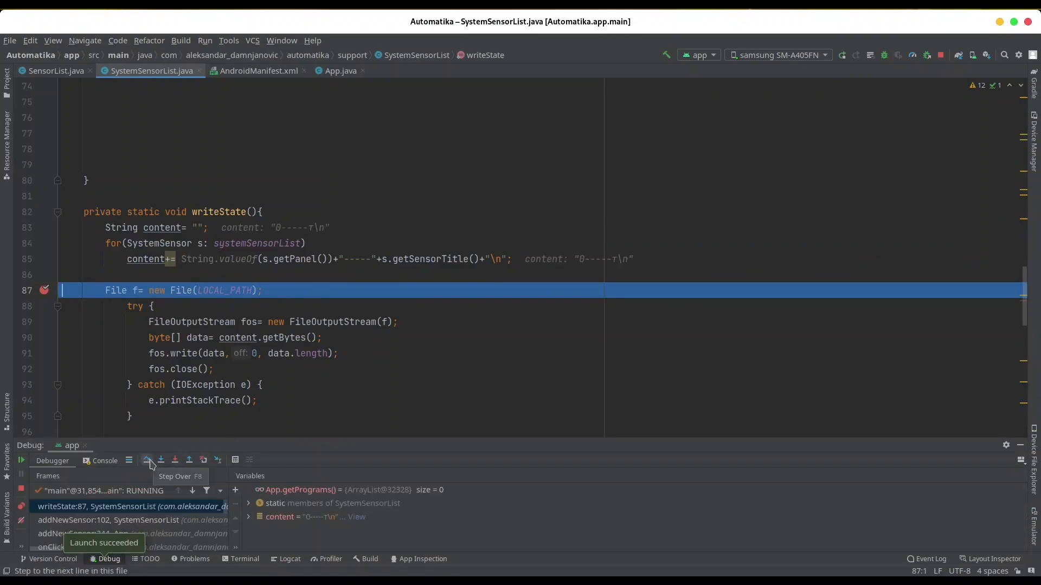
click(147, 460)
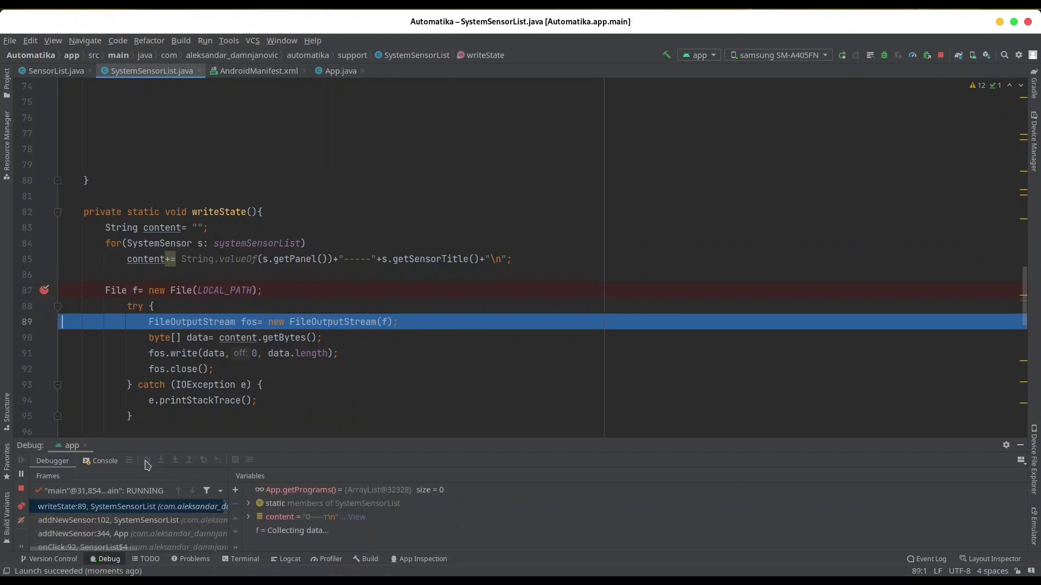
click(147, 459)
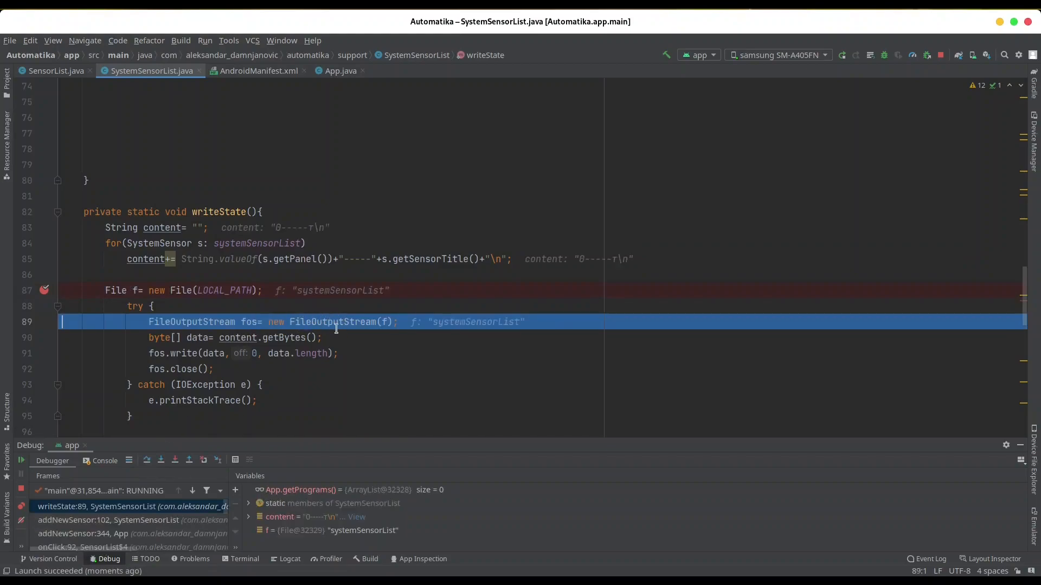
click(146, 459)
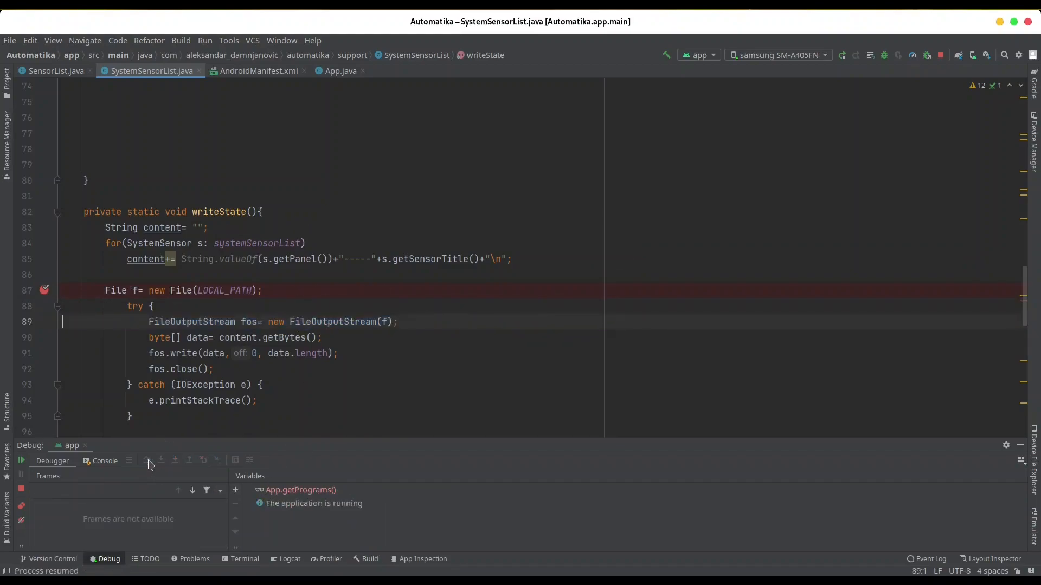
click(146, 459)
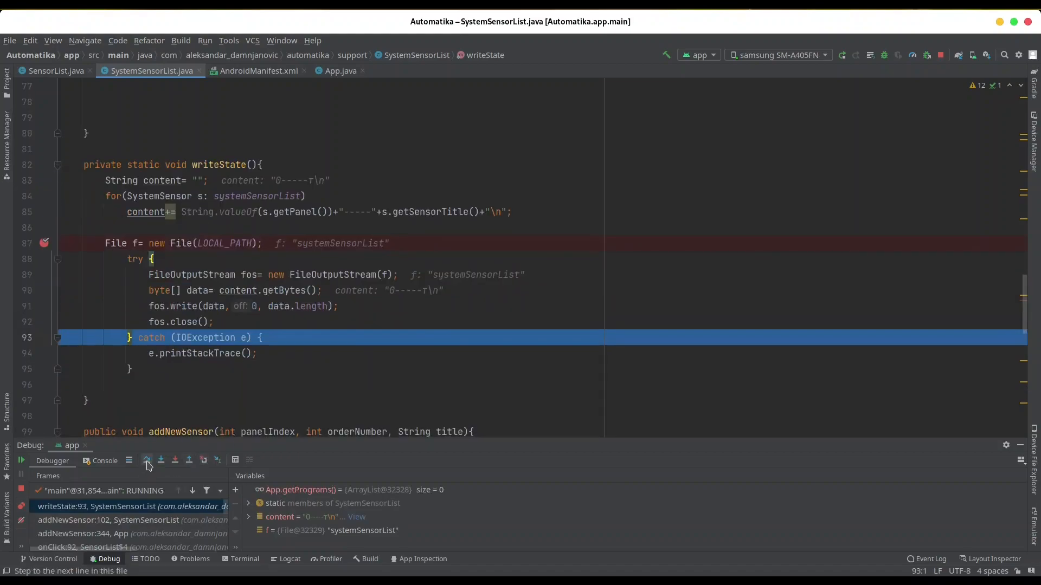
click(147, 460)
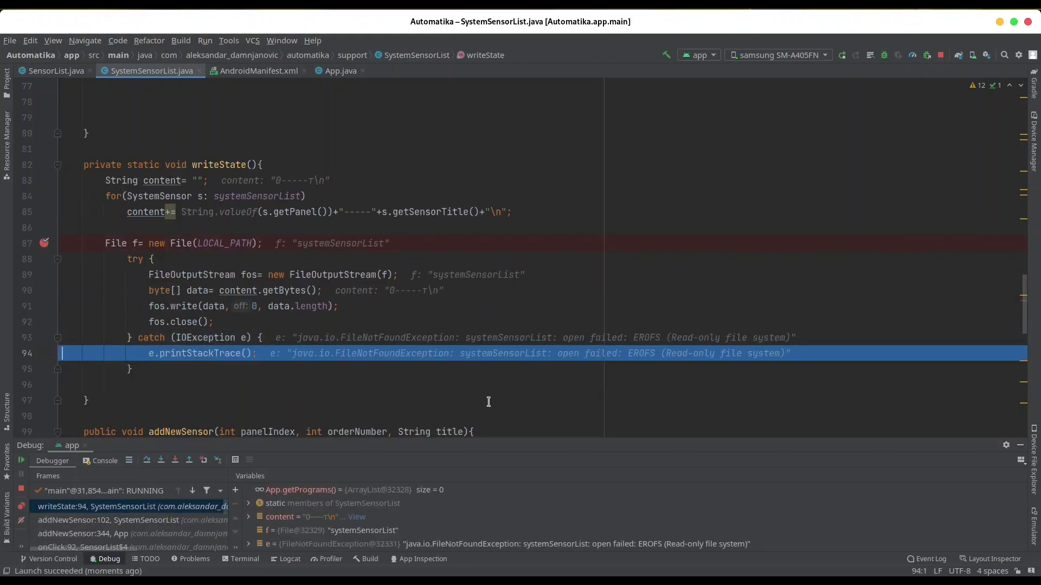
mouse_move(642, 412)
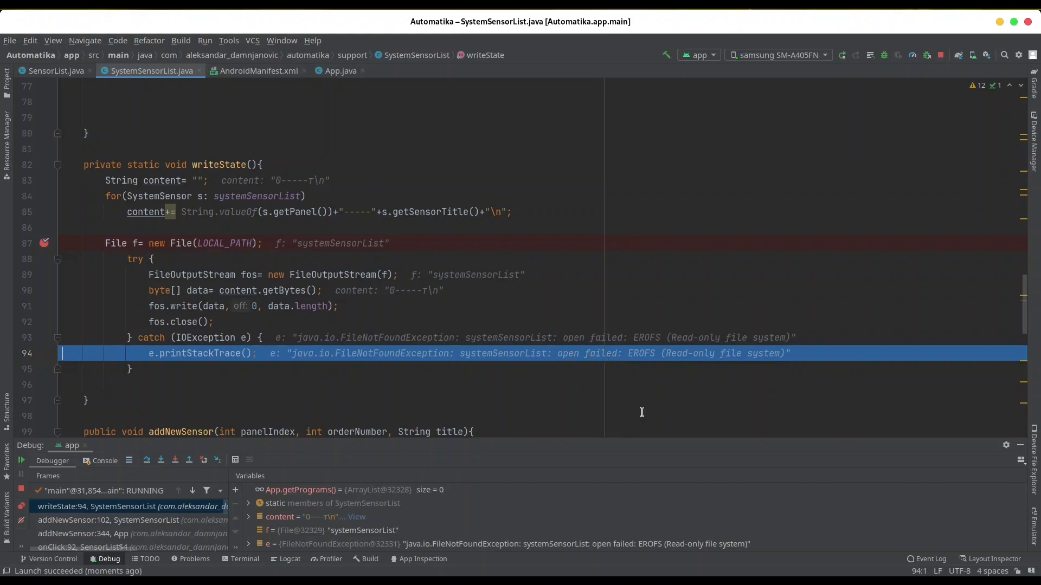
mouse_move(718, 365)
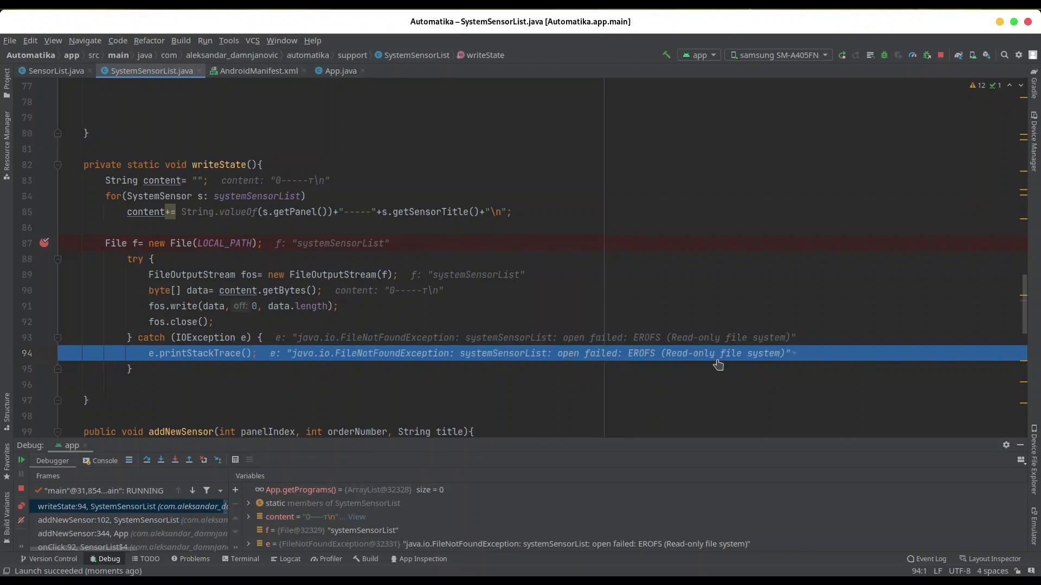
Stop the running debug session.
click(940, 55)
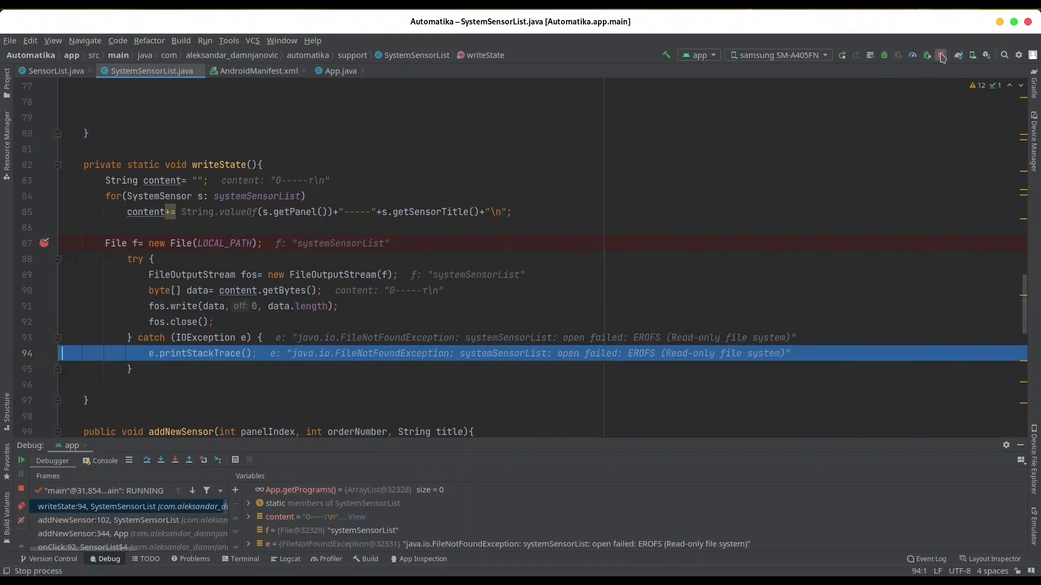
click(941, 55)
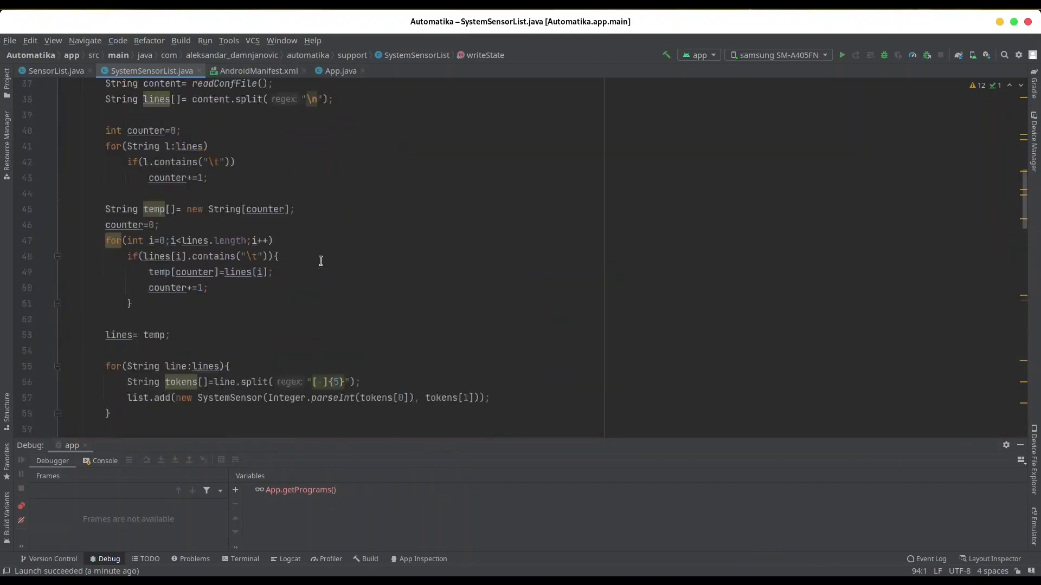
Change LOCAL_PATH to App...getFilesDir() + "/systemSensorList" in SystemSensorList.java.
scroll(up, 3)
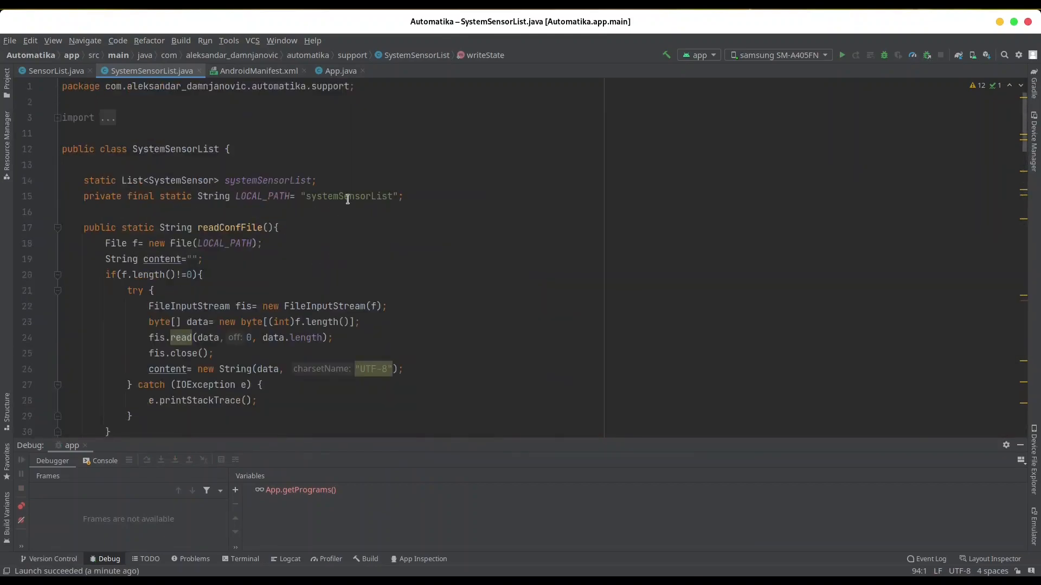
mouse_move(376, 268)
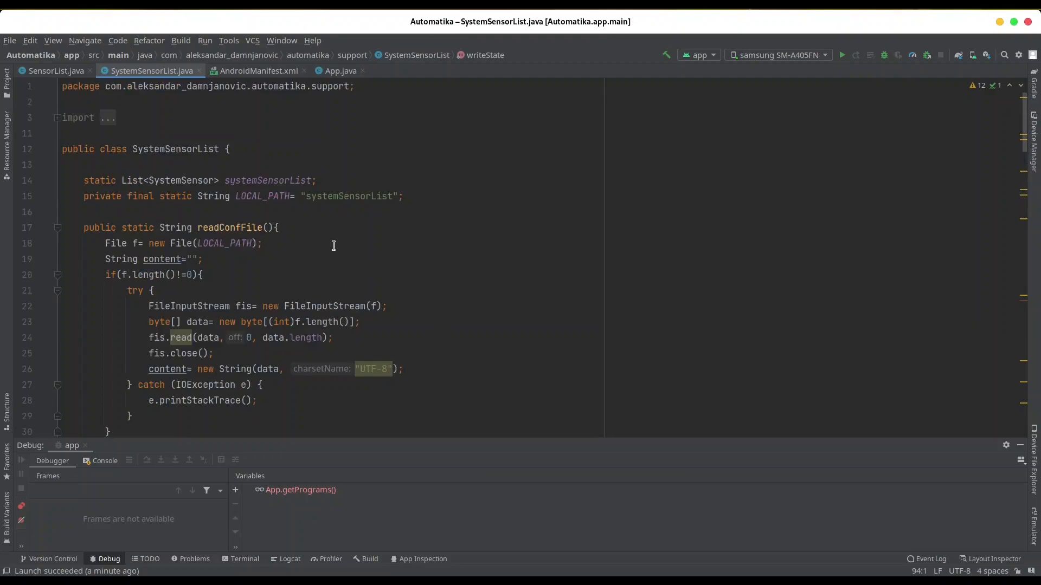
mouse_move(327, 196)
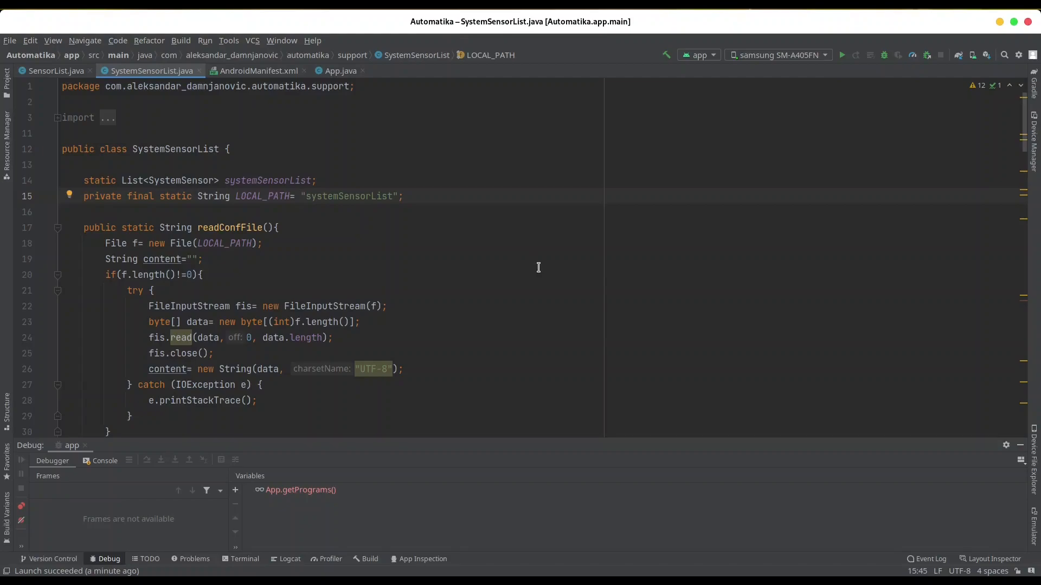
text(App.mainContext.)
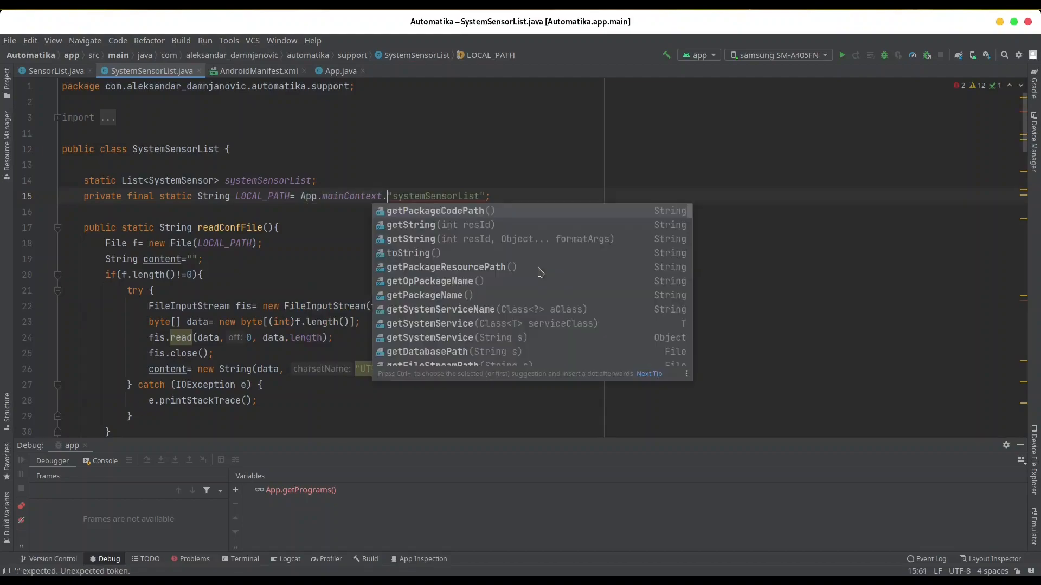
text(get)
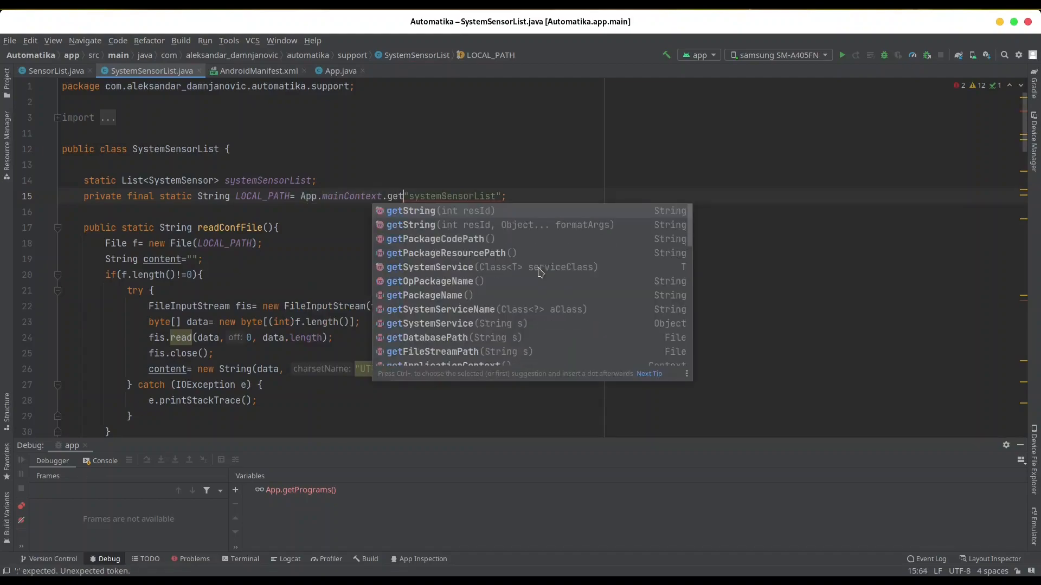
text(Fi)
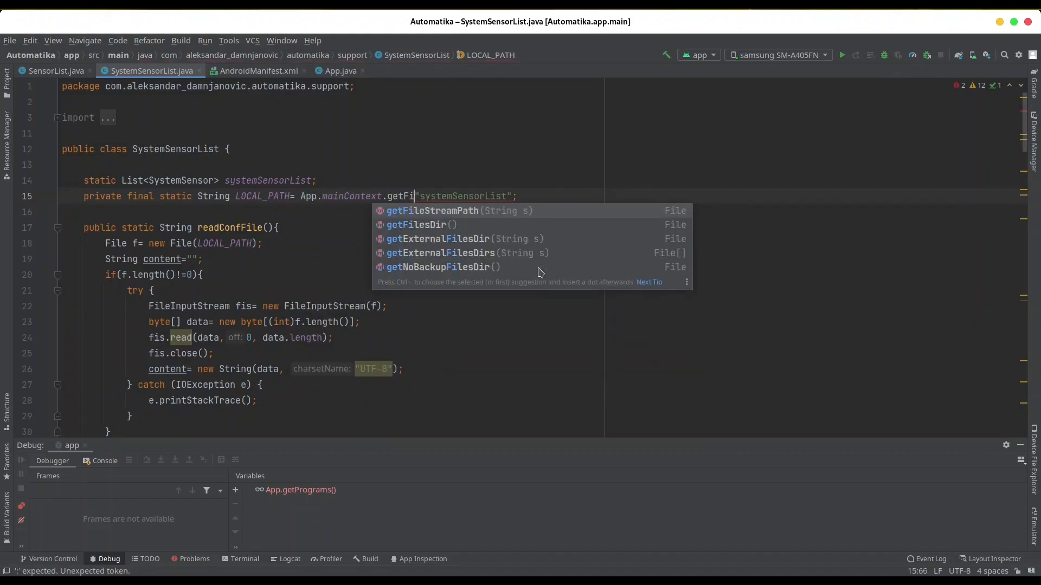
click(417, 225)
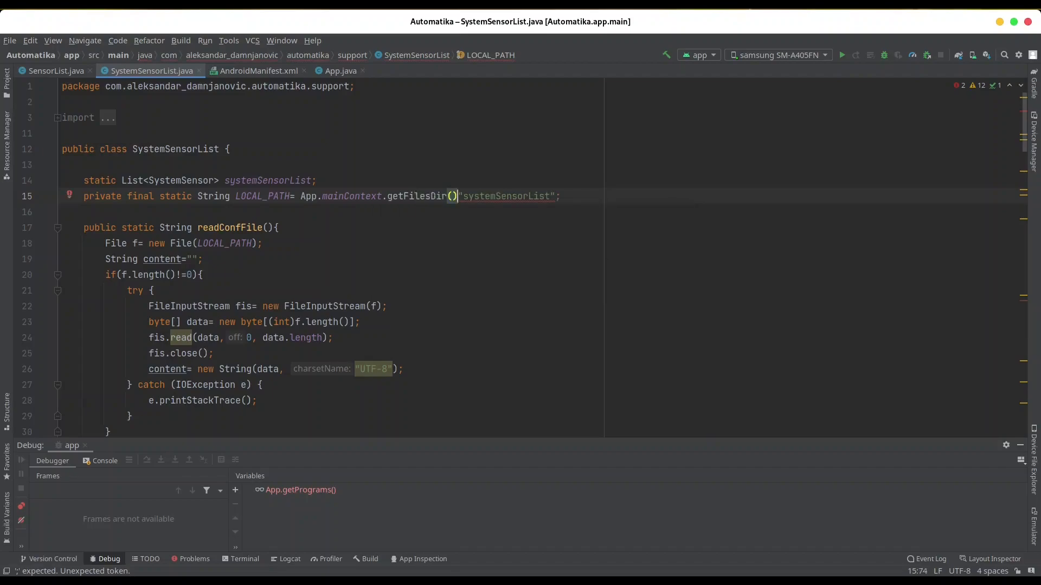
text(+)
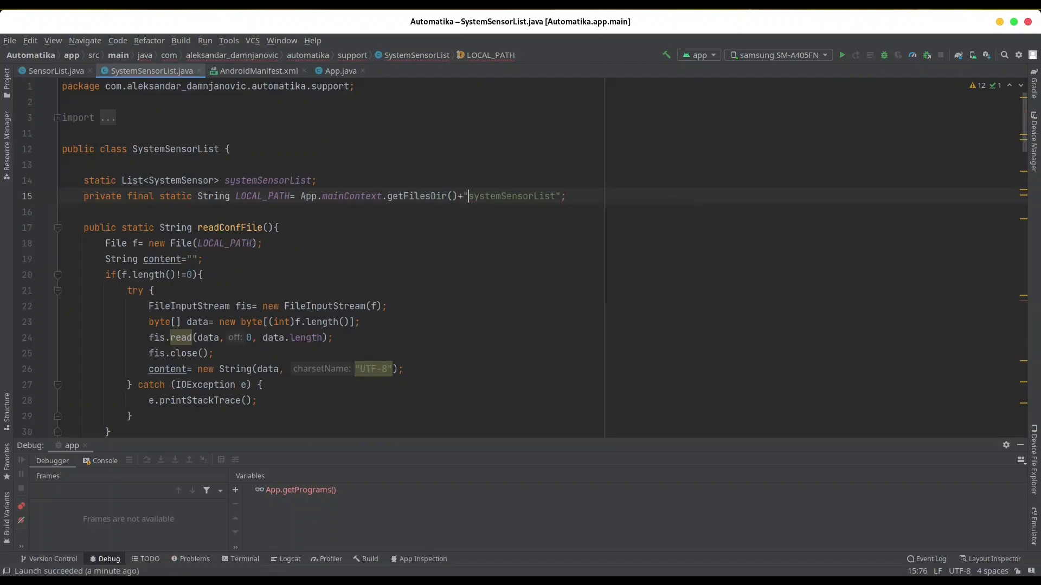
text(/)
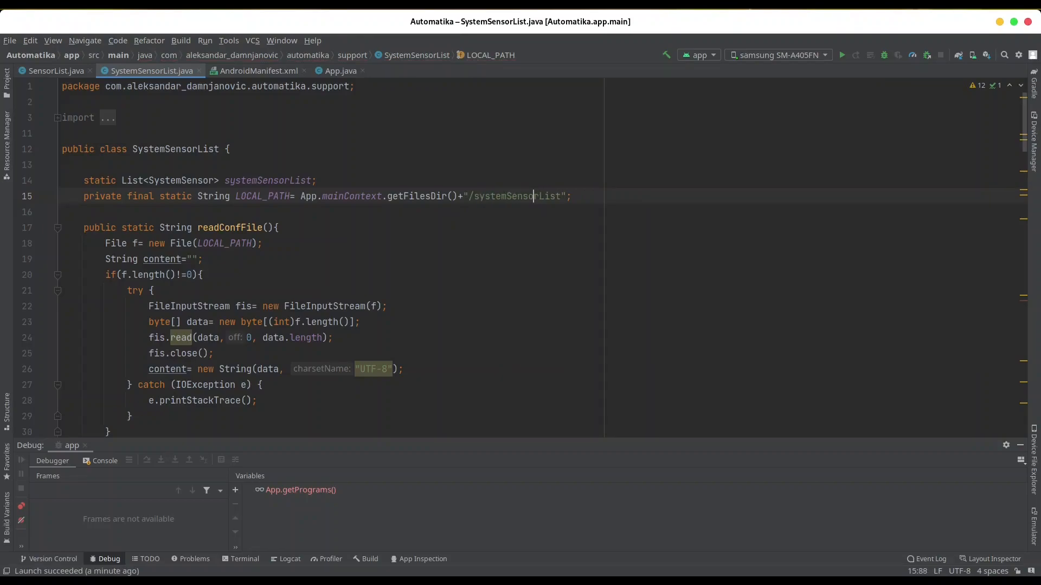
Scroll back down to writeState with its breakpoint.
scroll(down, 3)
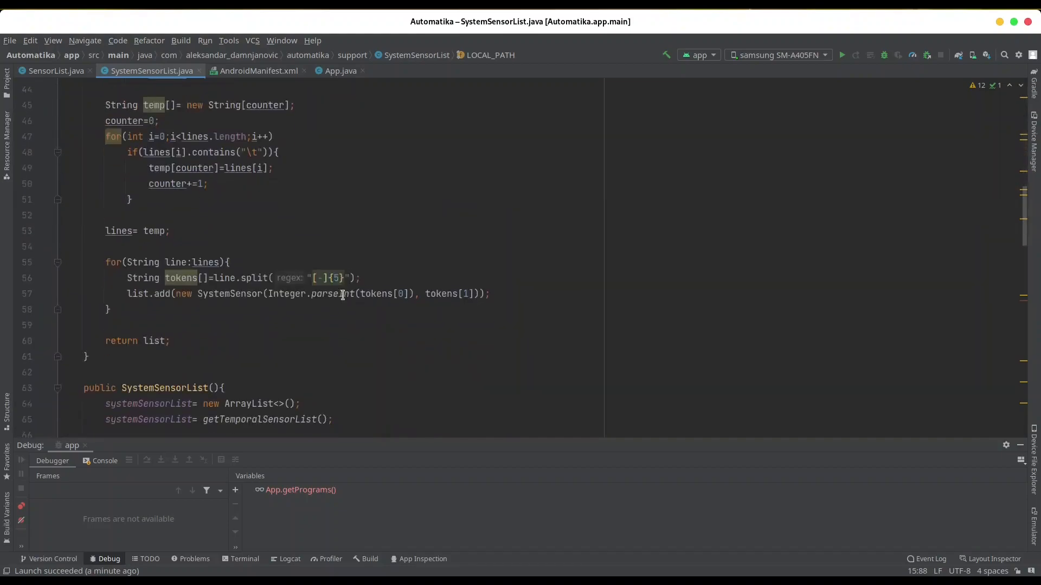
scroll(down, 3)
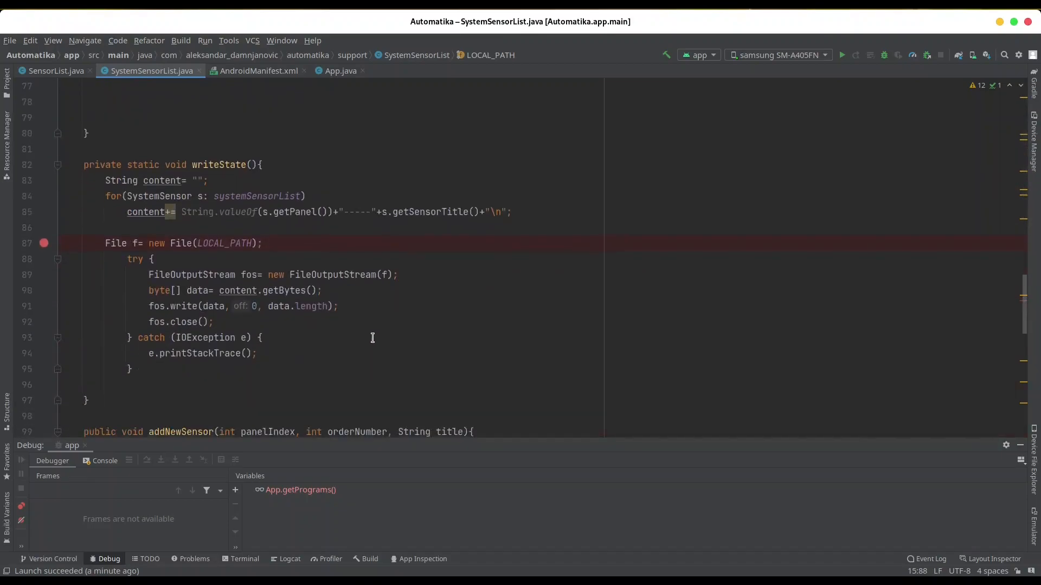
mouse_move(884, 55)
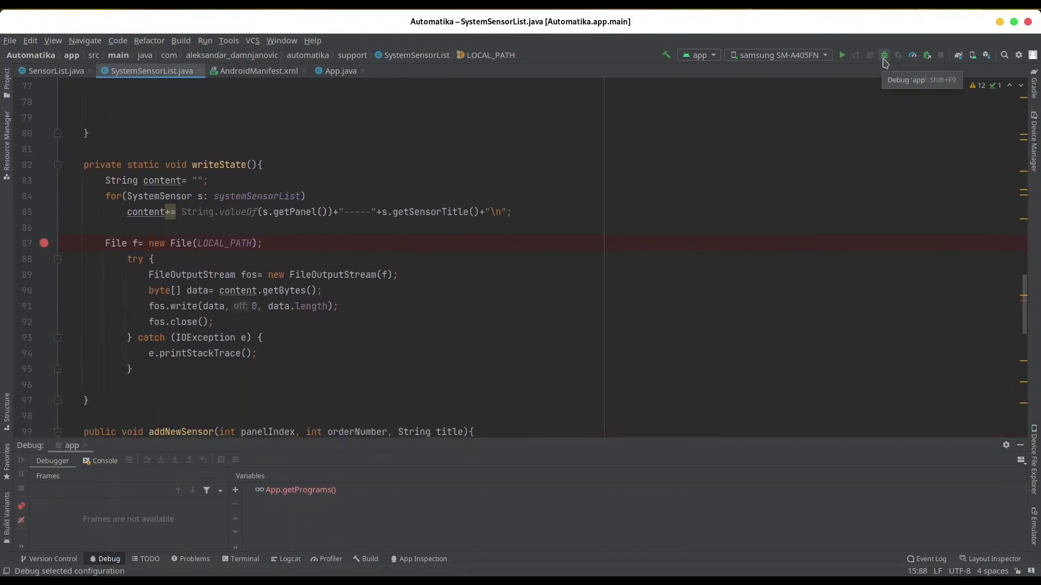
Debug the app, hit the line 87 breakpoint, and step over until the output stream opens at line 90.
click(885, 55)
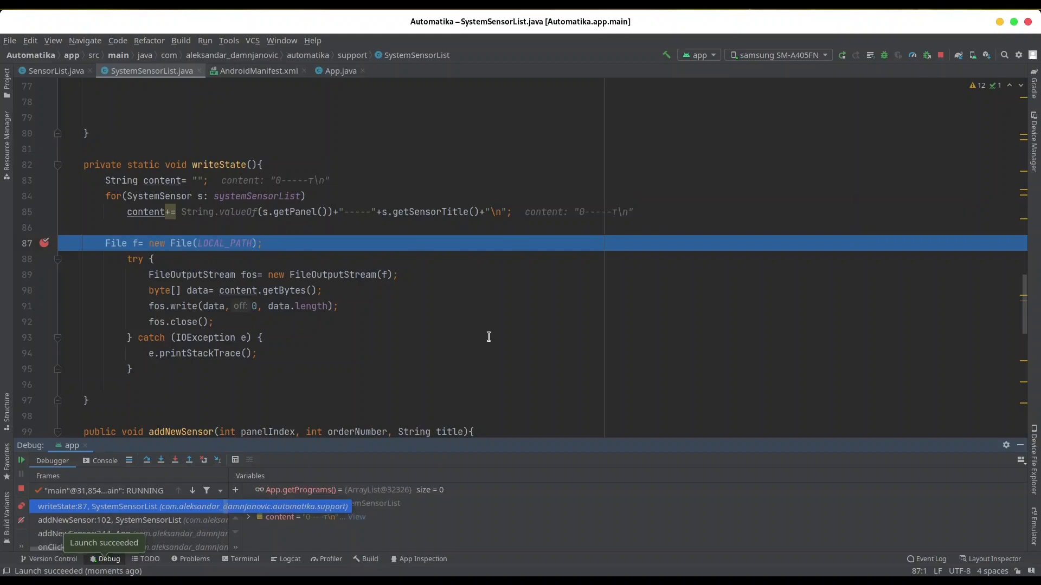
mouse_move(319, 379)
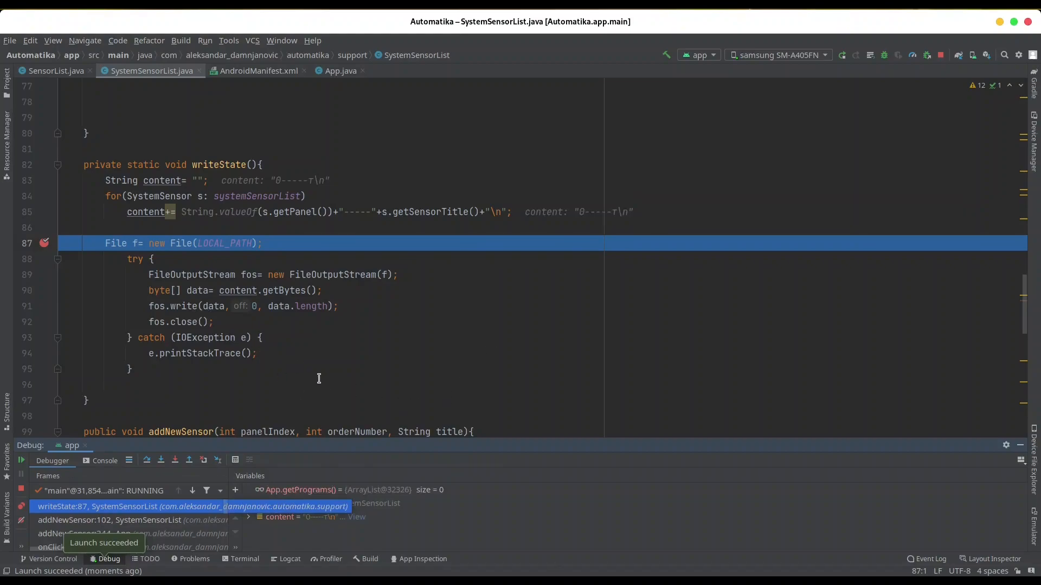
mouse_move(228, 243)
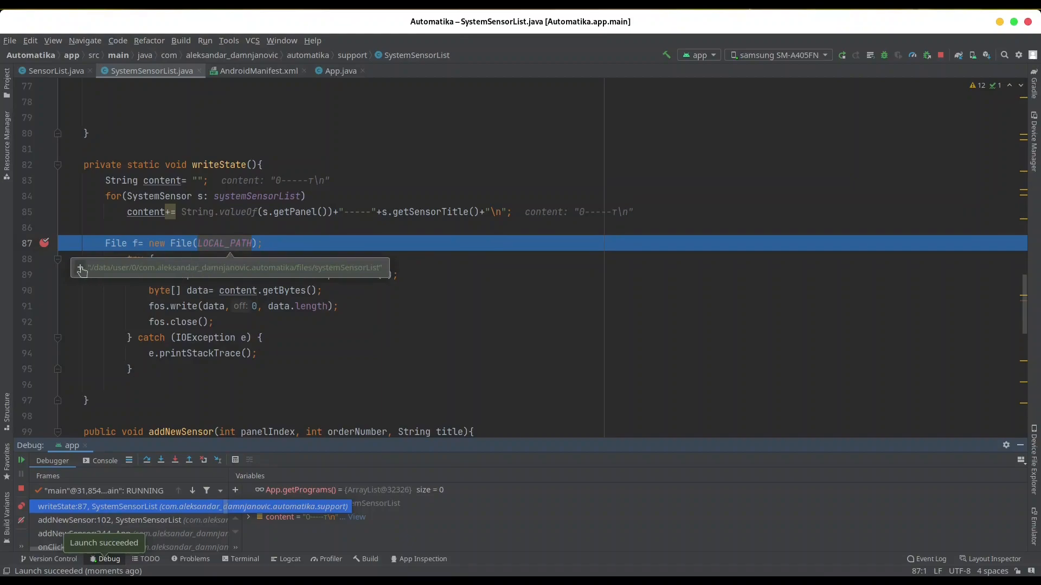
mouse_move(187, 272)
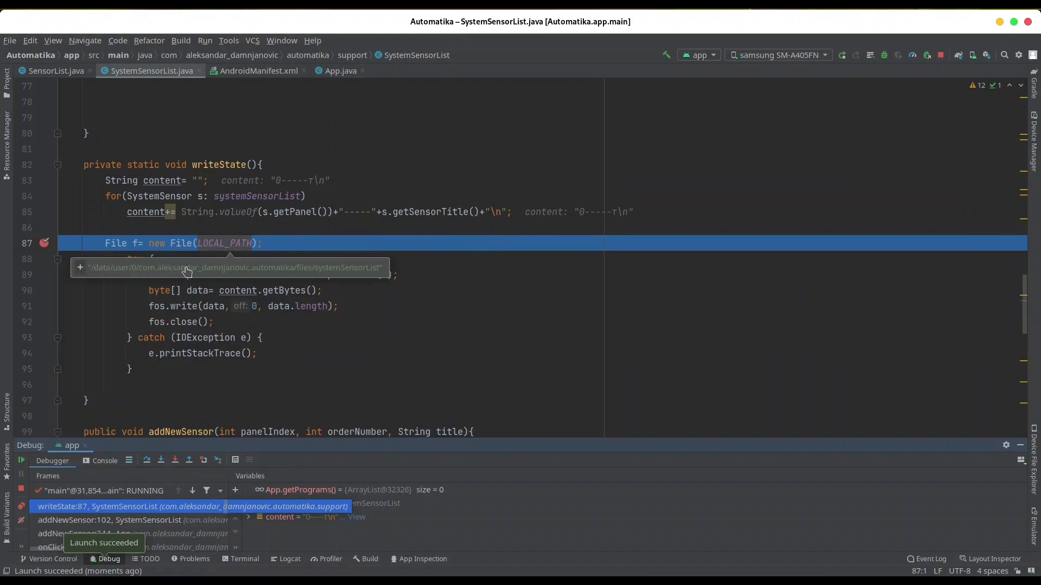
mouse_move(350, 275)
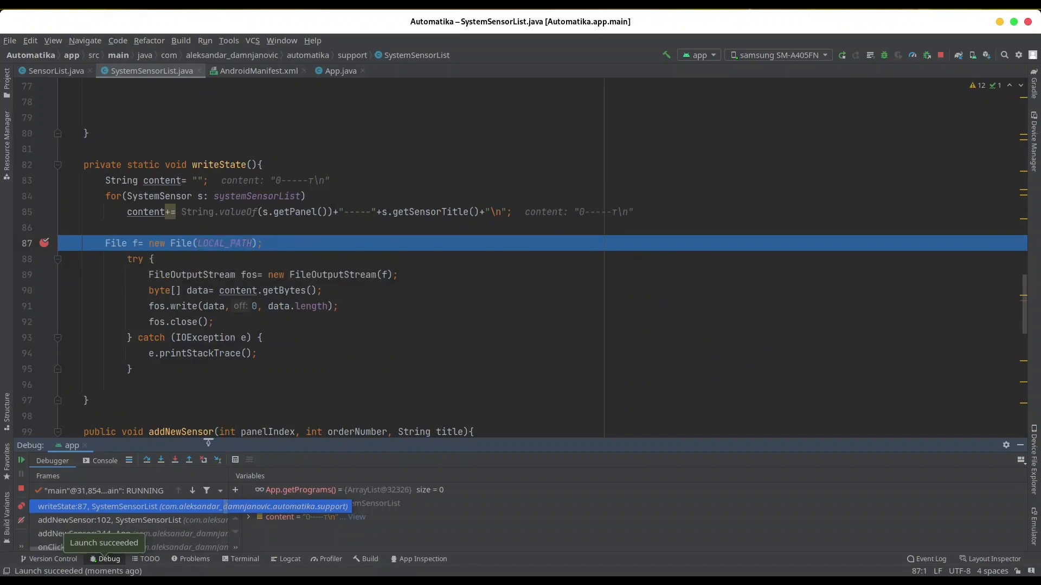
click(144, 460)
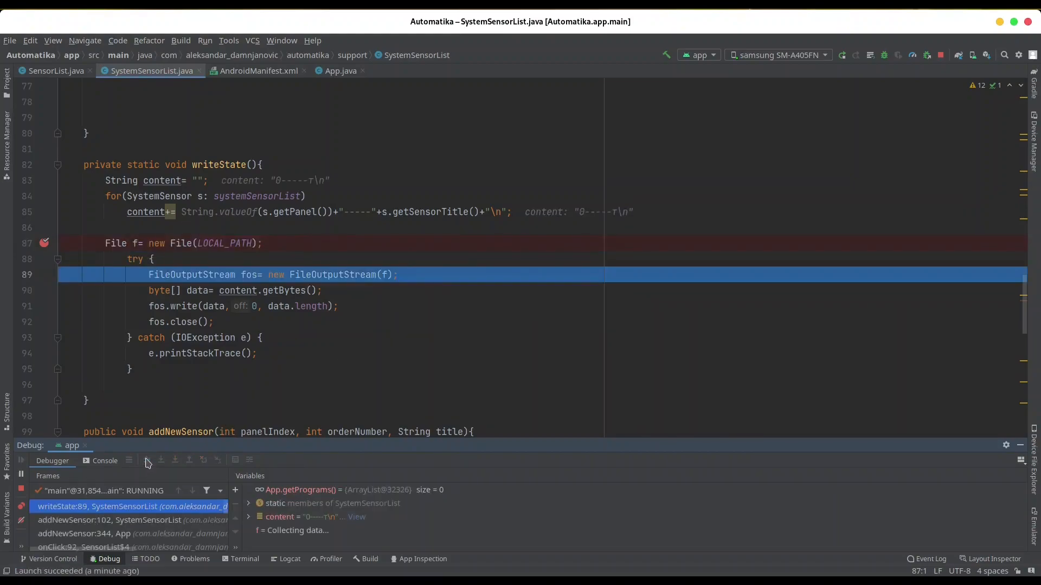
click(161, 460)
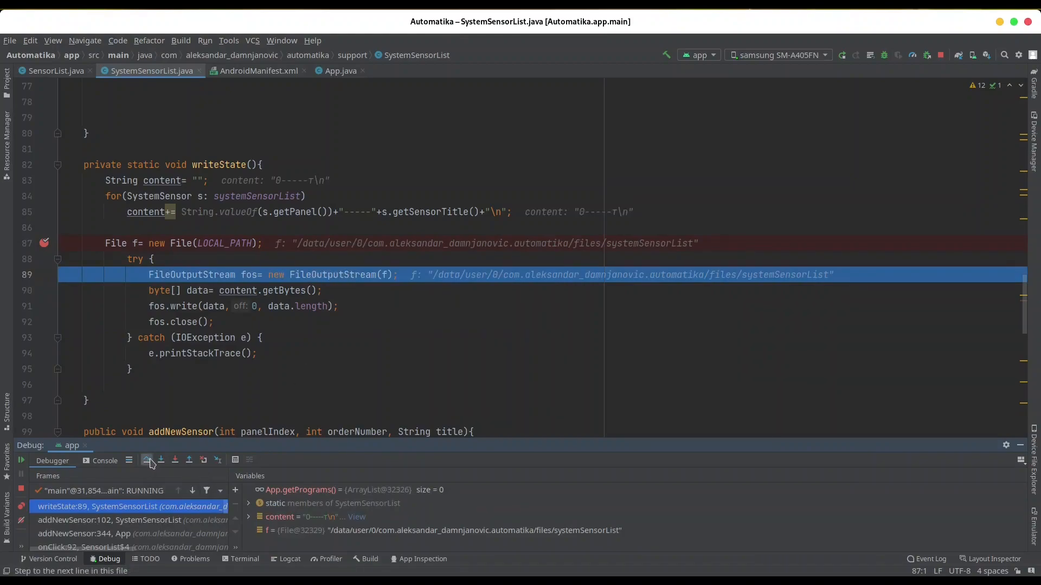
click(146, 459)
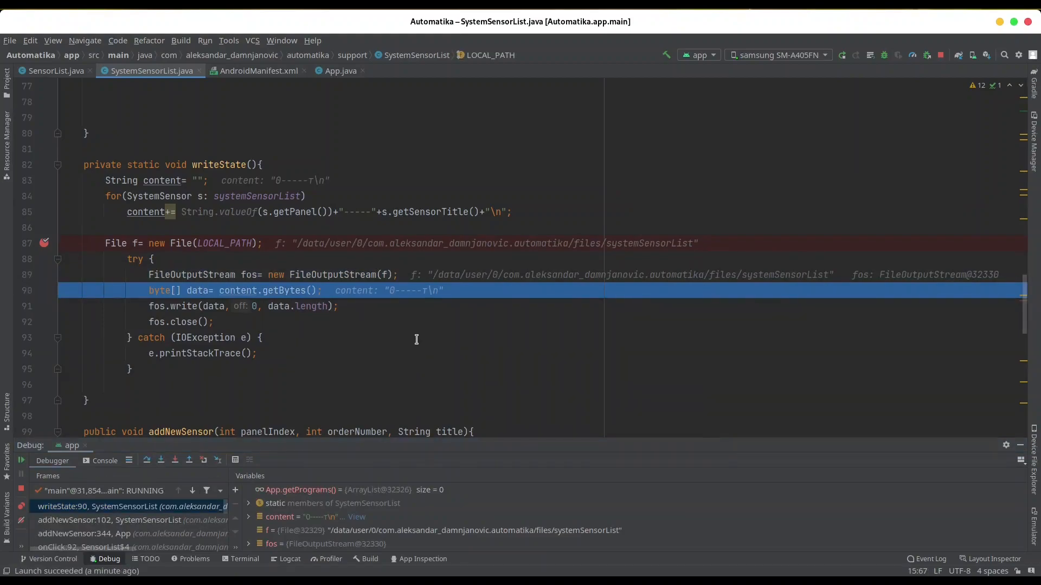
mouse_move(392, 364)
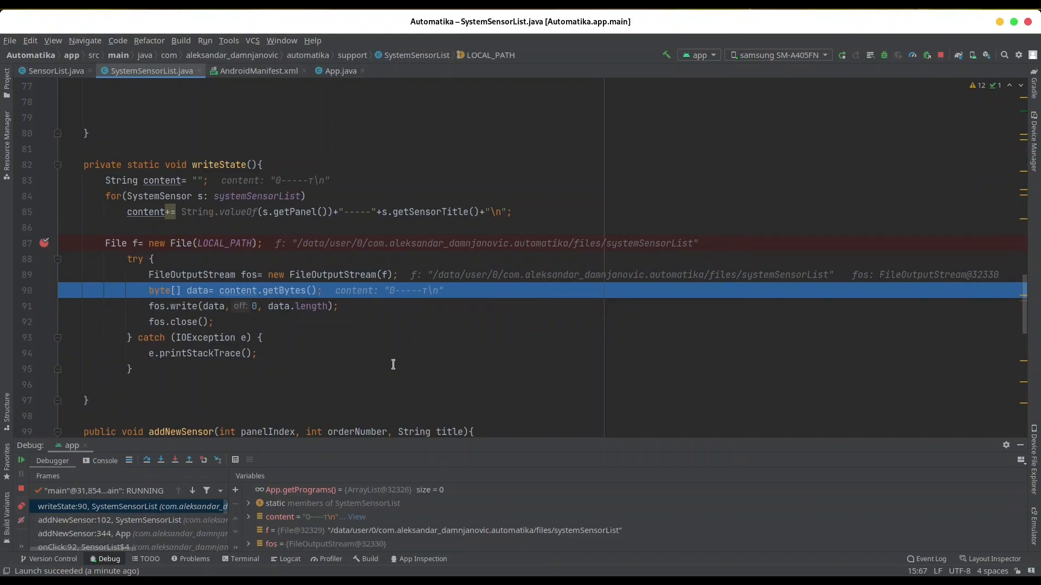
scroll(up, 3)
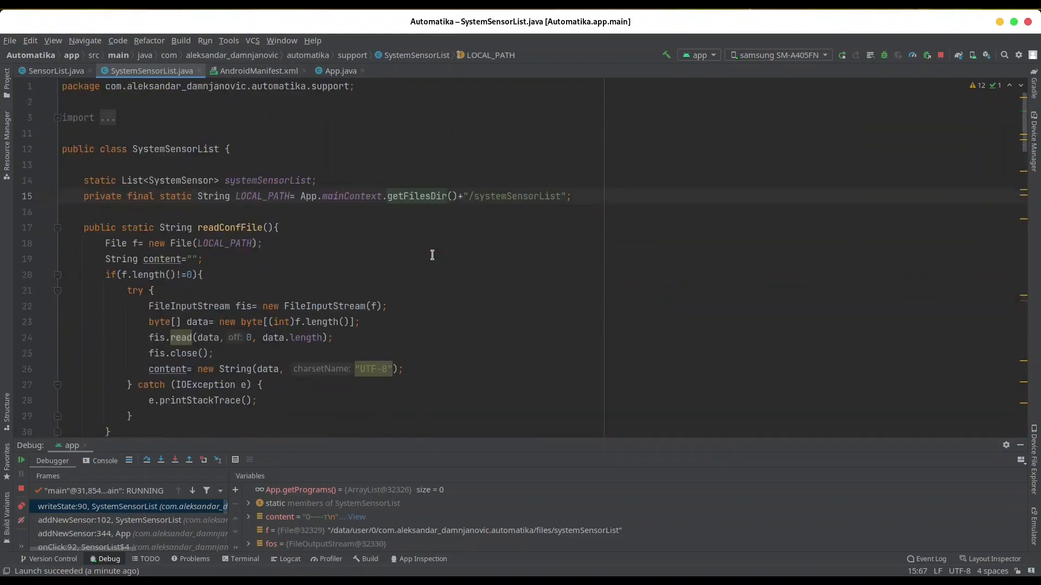
mouse_move(395, 204)
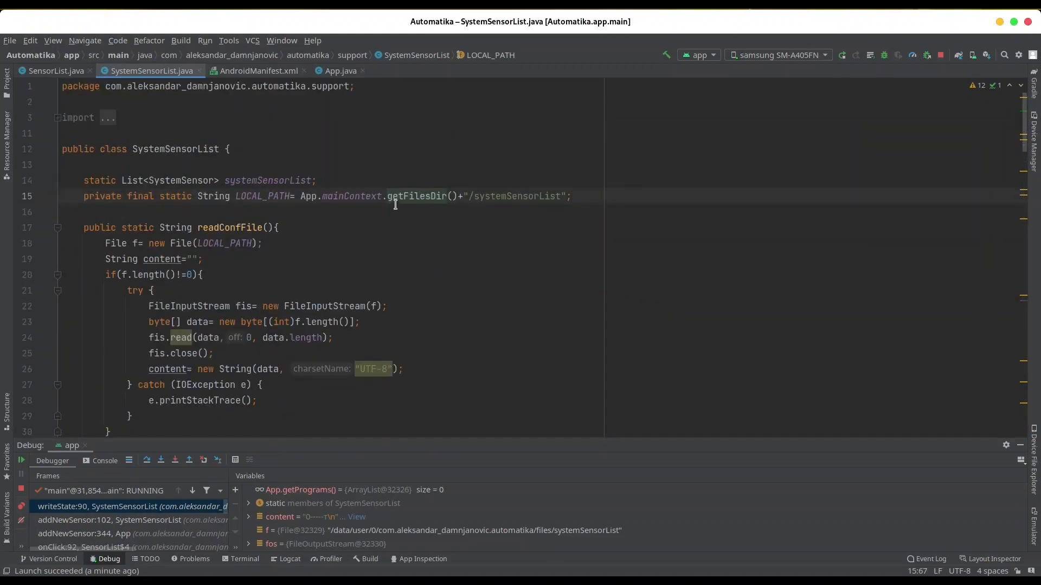
mouse_move(444, 220)
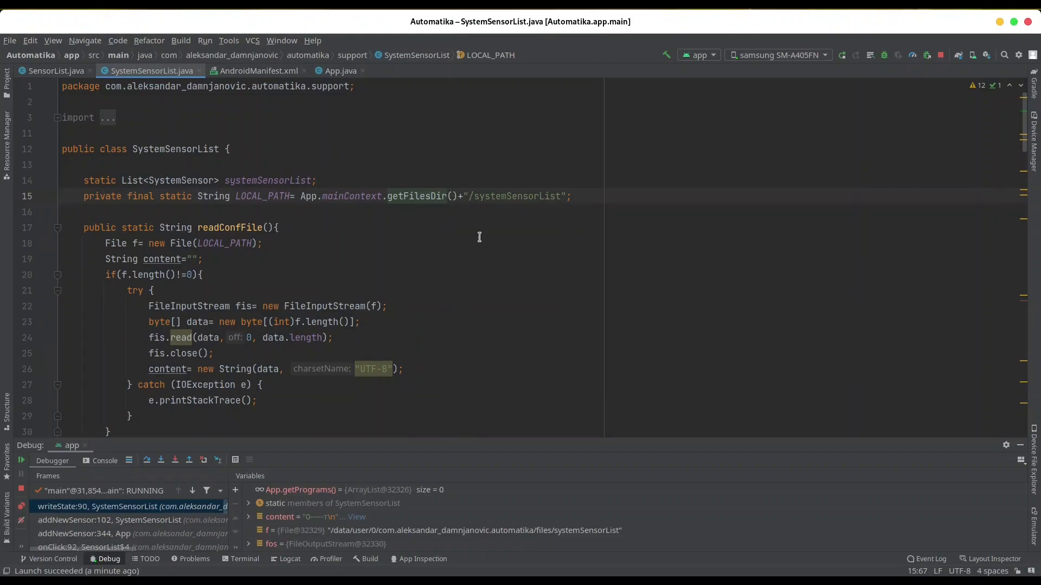
double_click(499, 196)
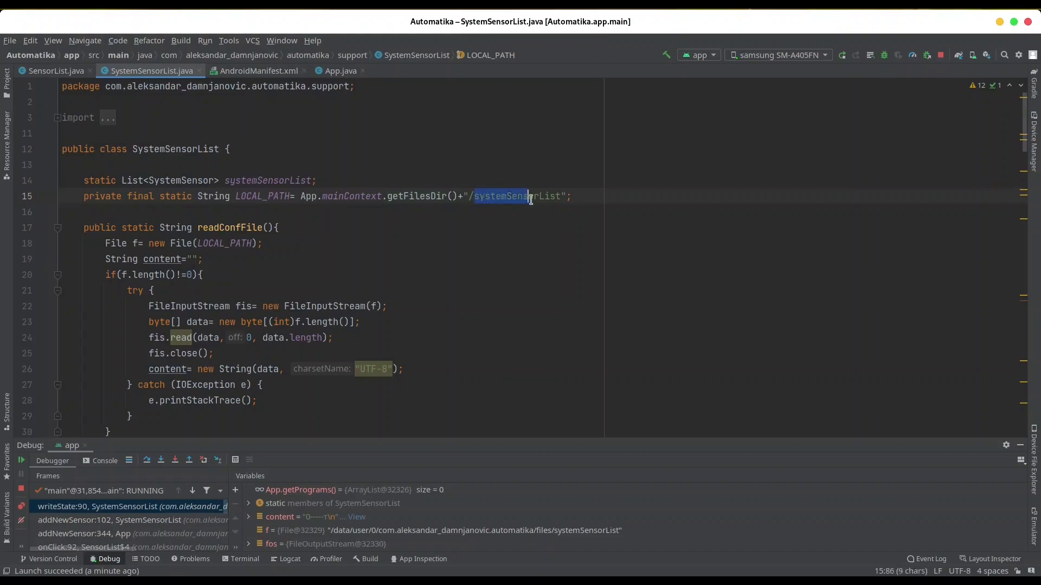
double_click(516, 196)
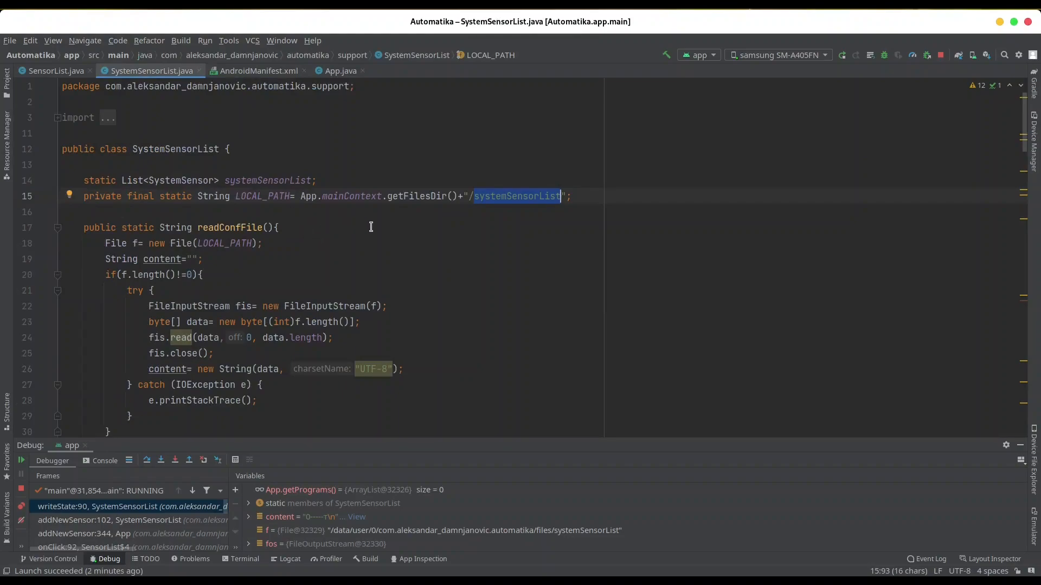
click(258, 70)
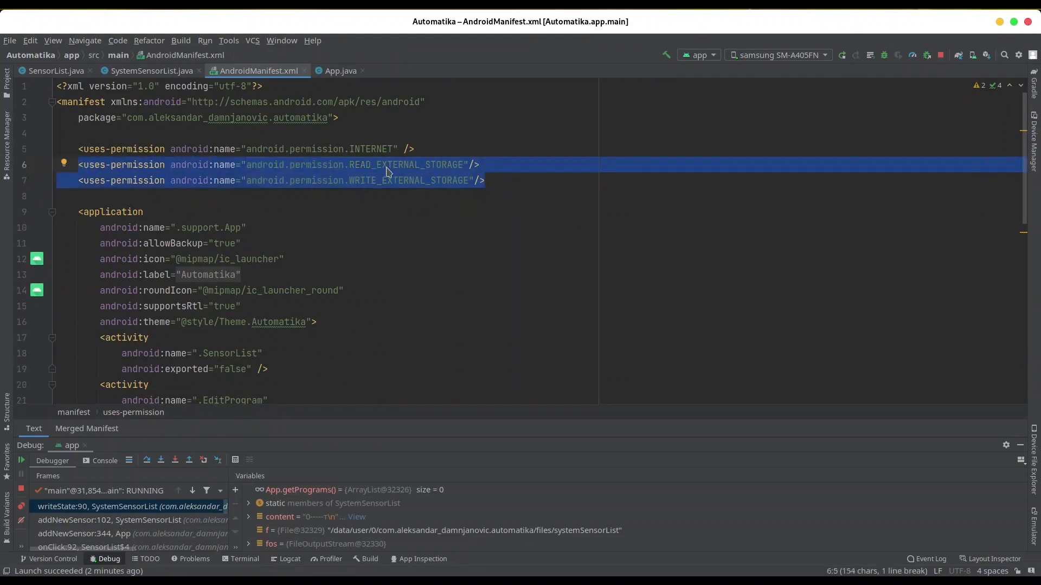
mouse_move(370, 189)
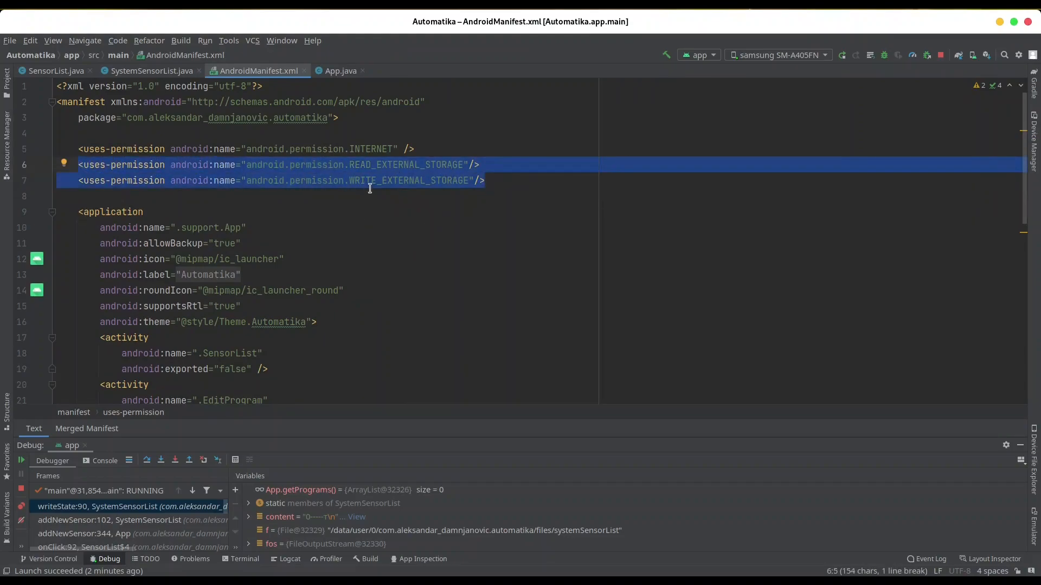
mouse_move(444, 188)
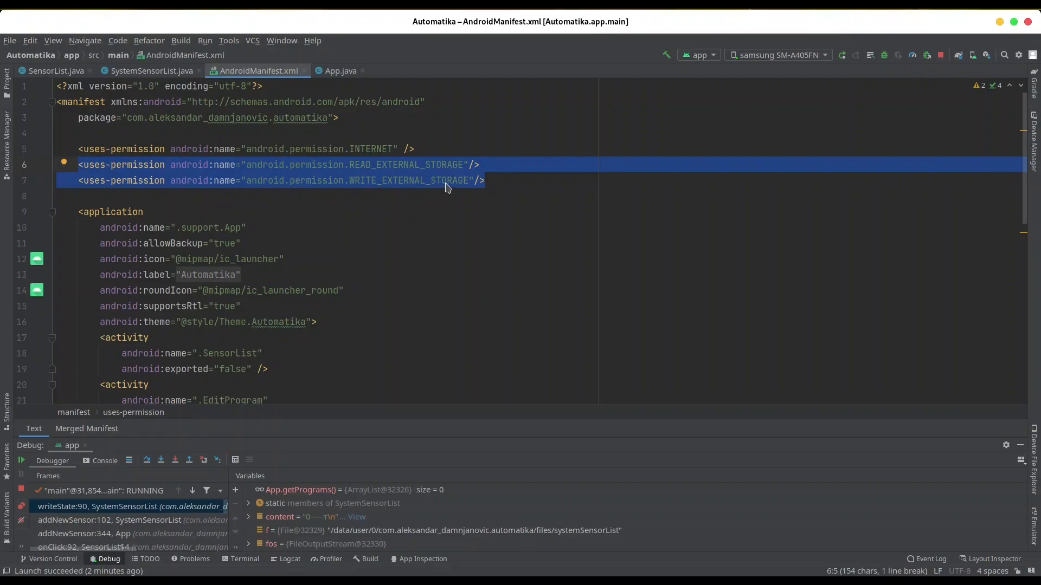
mouse_move(452, 260)
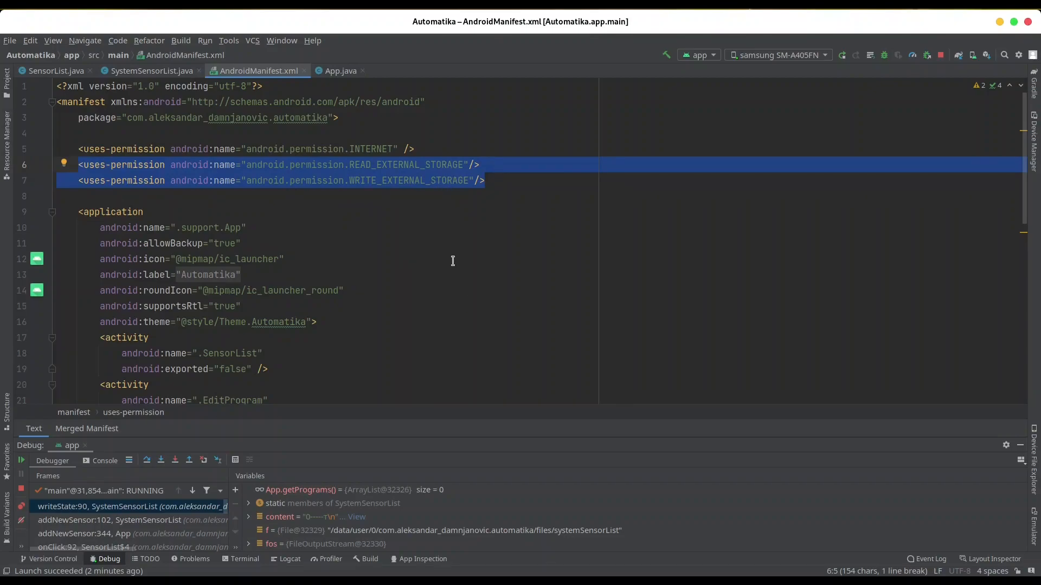